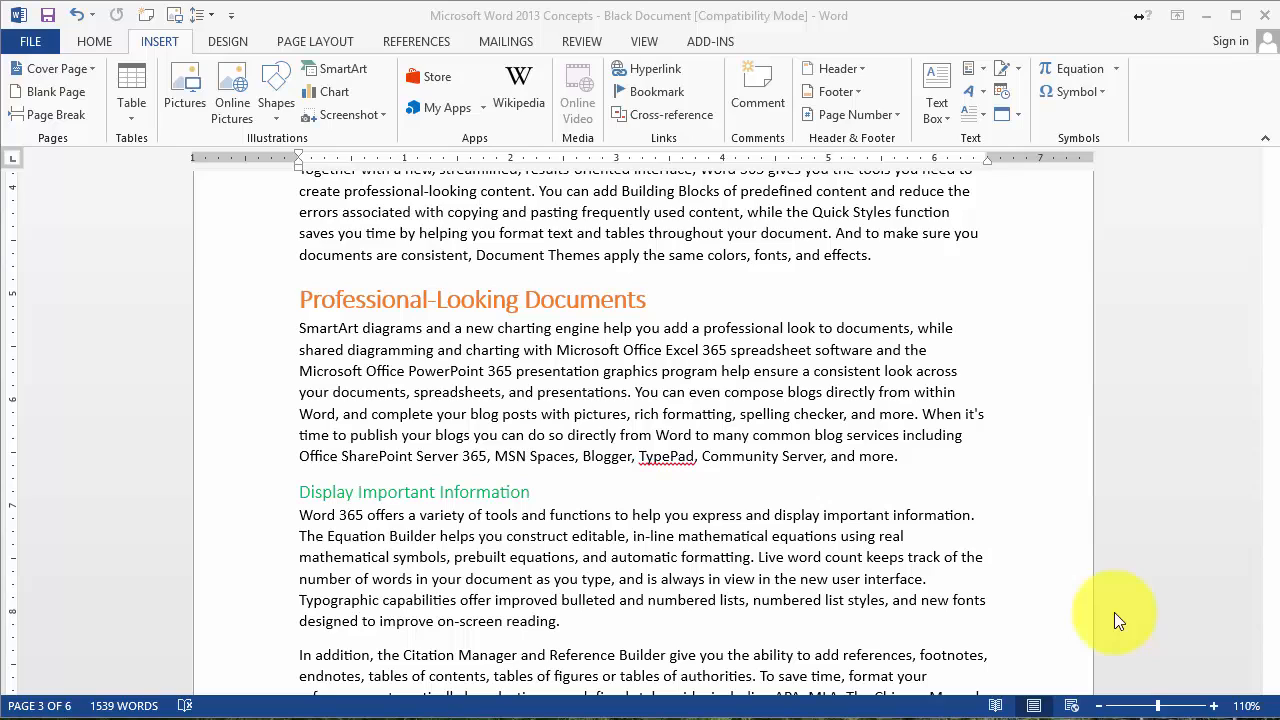
mouse_move(668, 308)
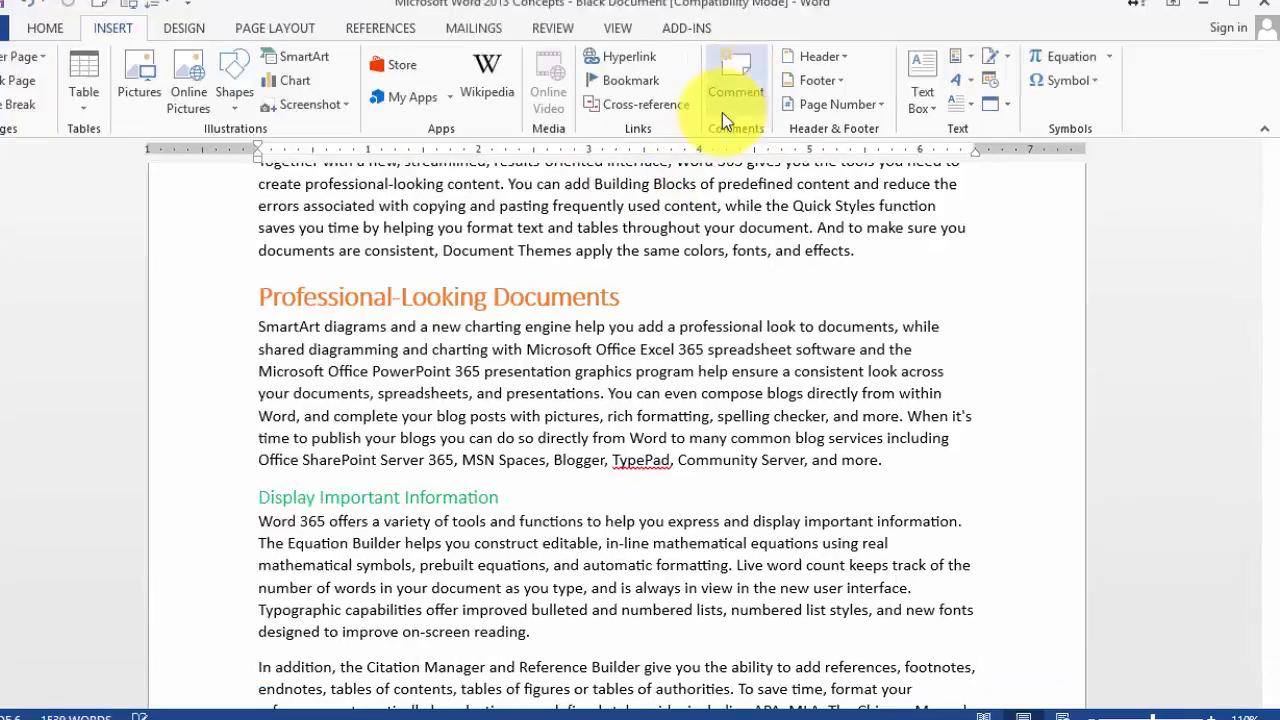
Add a comment requesting sample pictures of Professional Looking documents, then move to another text spot.
left_click(736, 92)
type("Can you post some sample pictures of Professional Looking documents.")
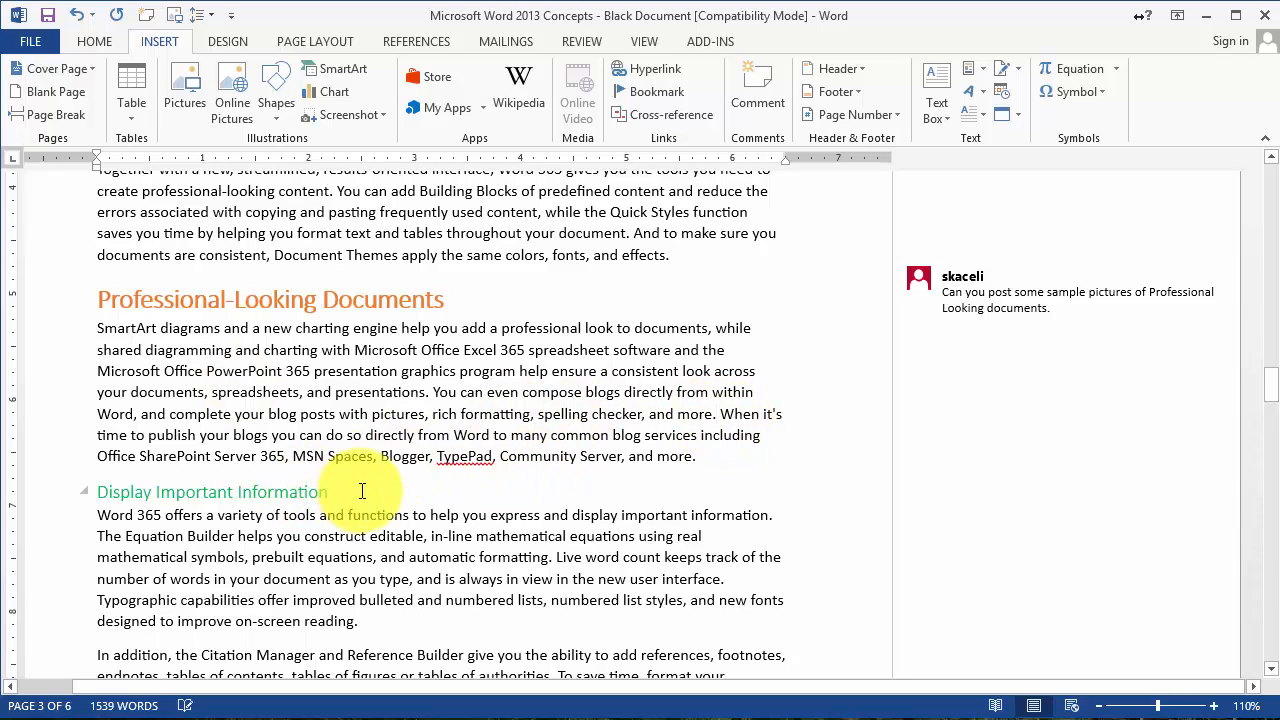
mouse_move(732, 432)
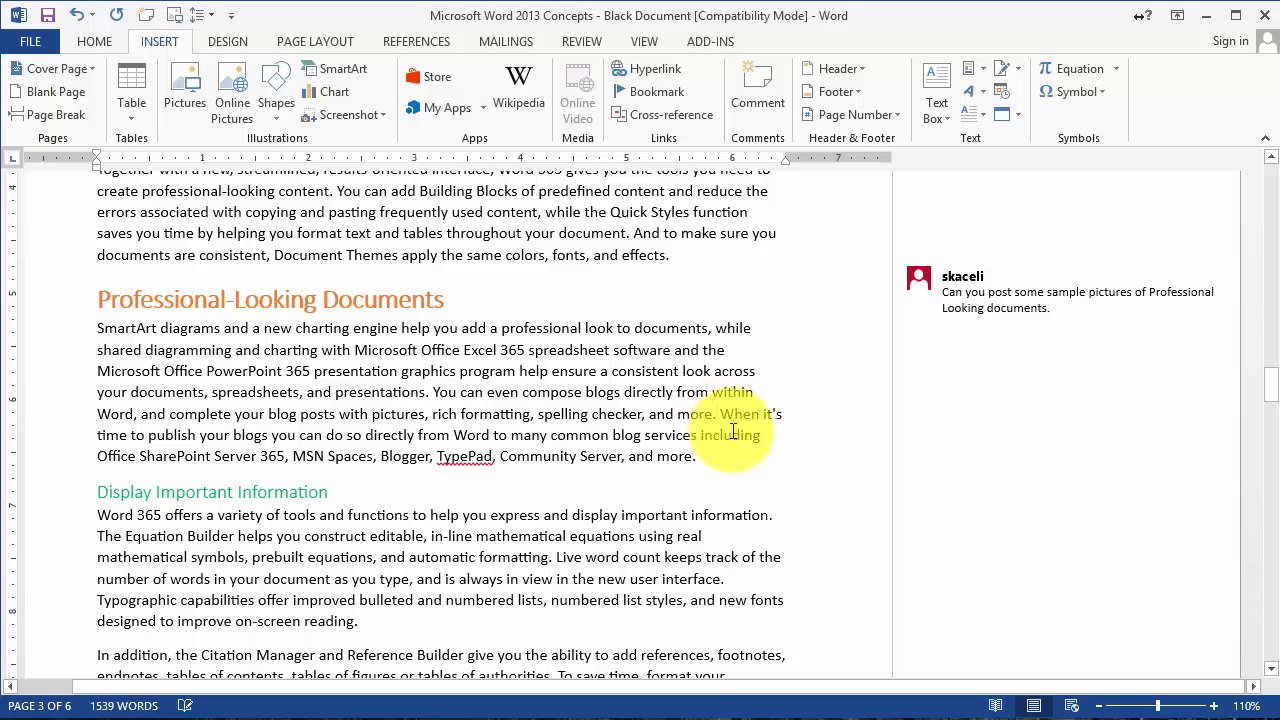
left_click(756, 90)
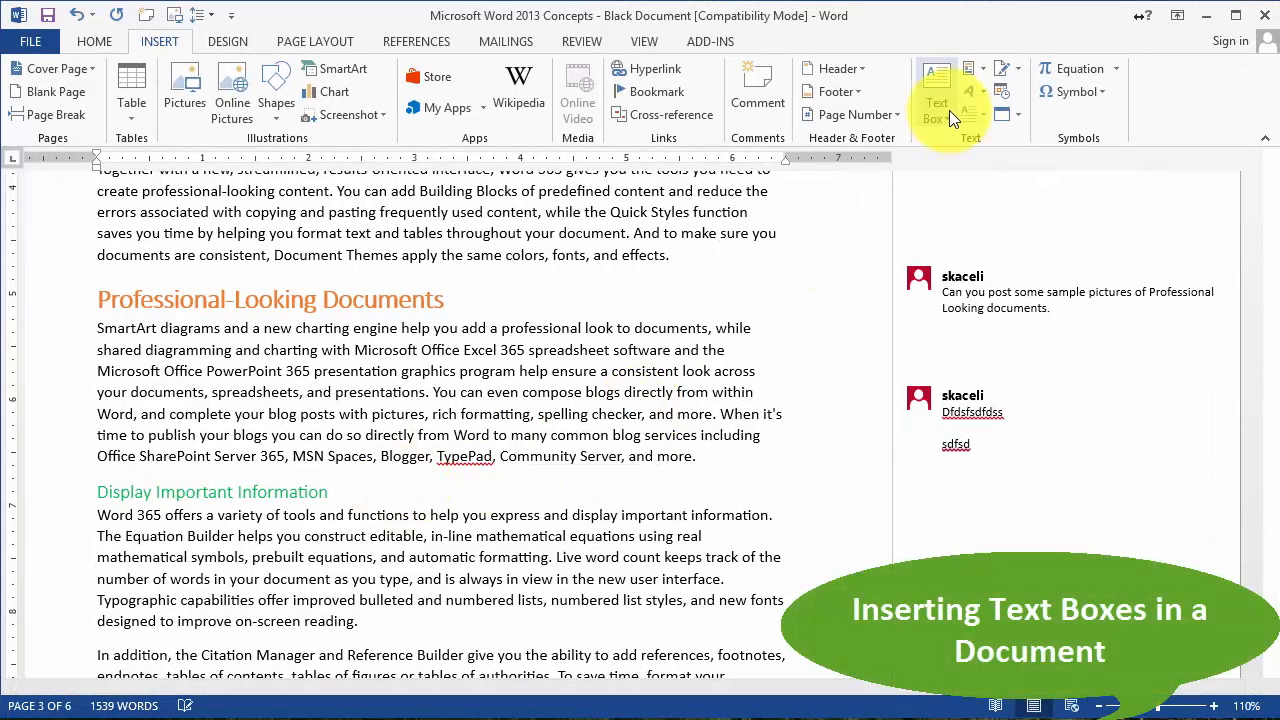
Insert a Banded Quote text box with its placeholder text beside the opening paragraph.
left_click(936, 96)
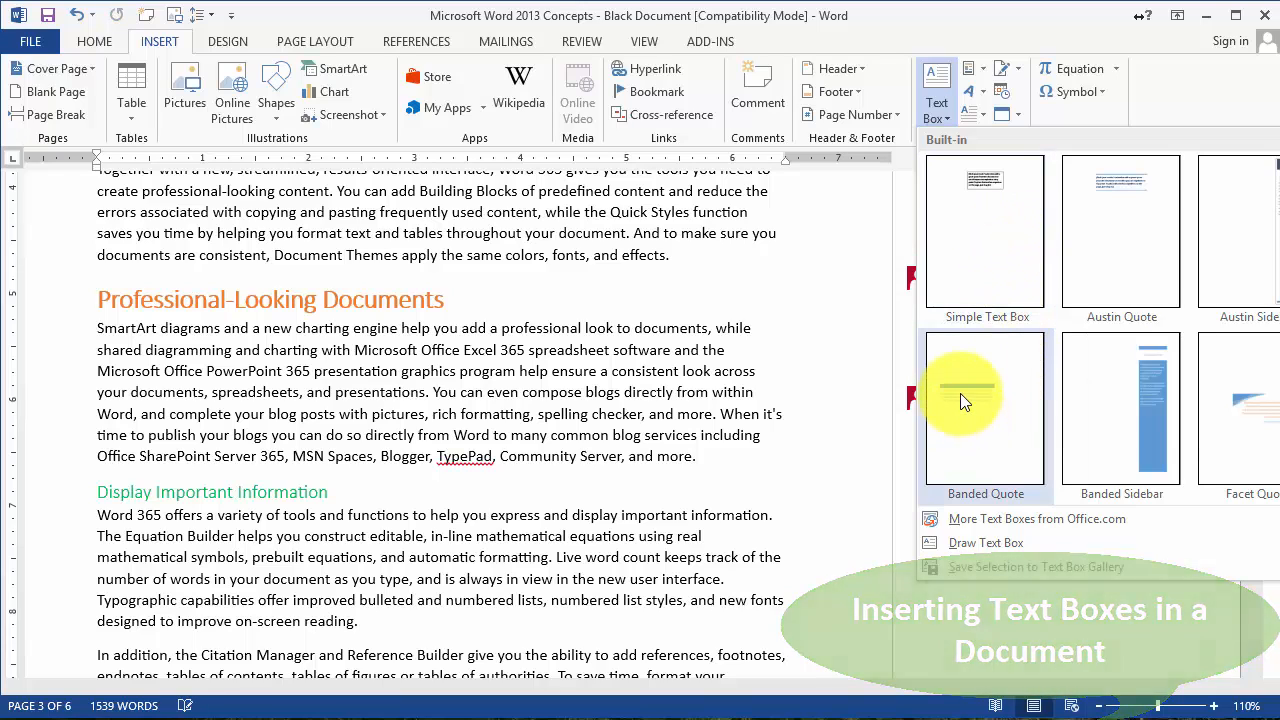
left_click(984, 408)
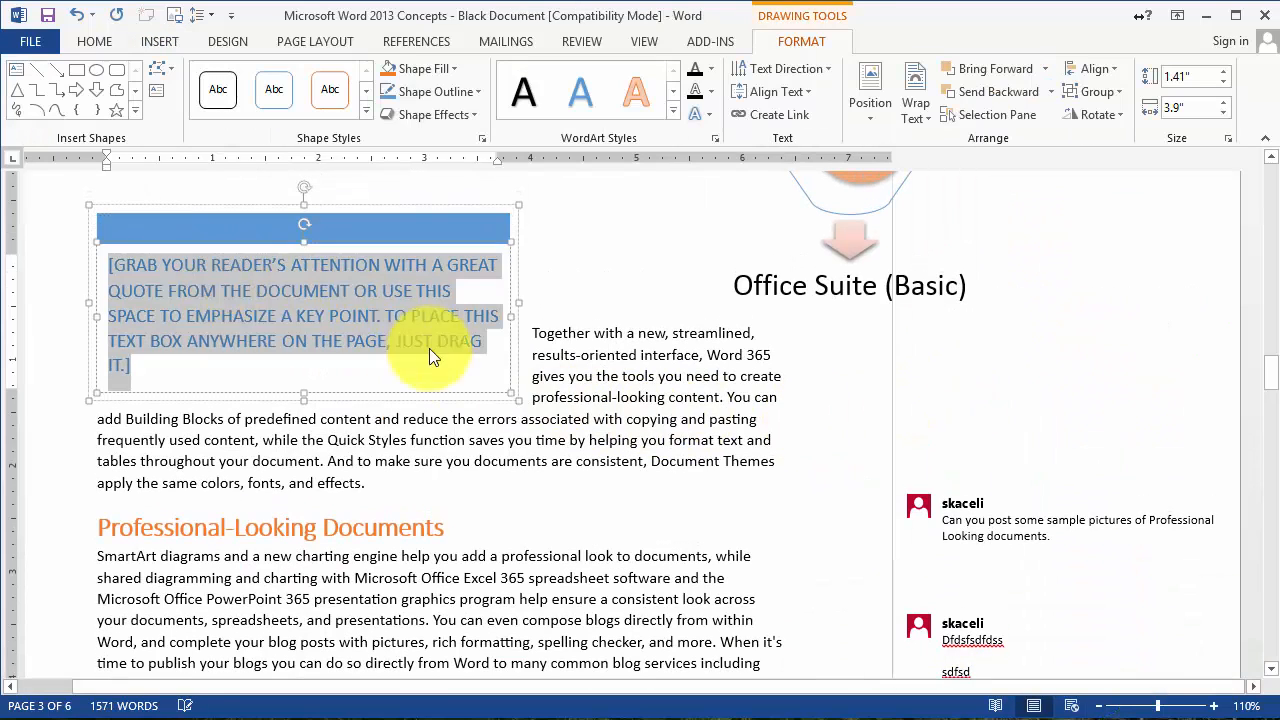
left_click(890, 464)
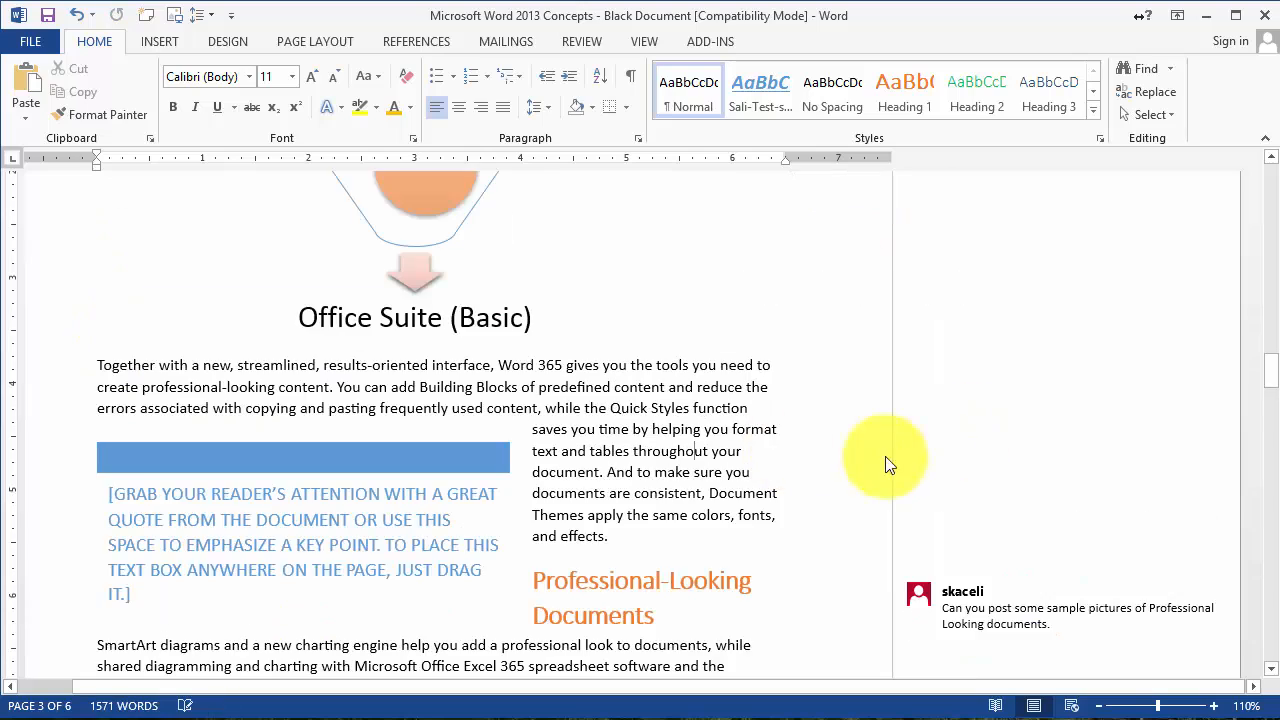
scroll("down", 3)
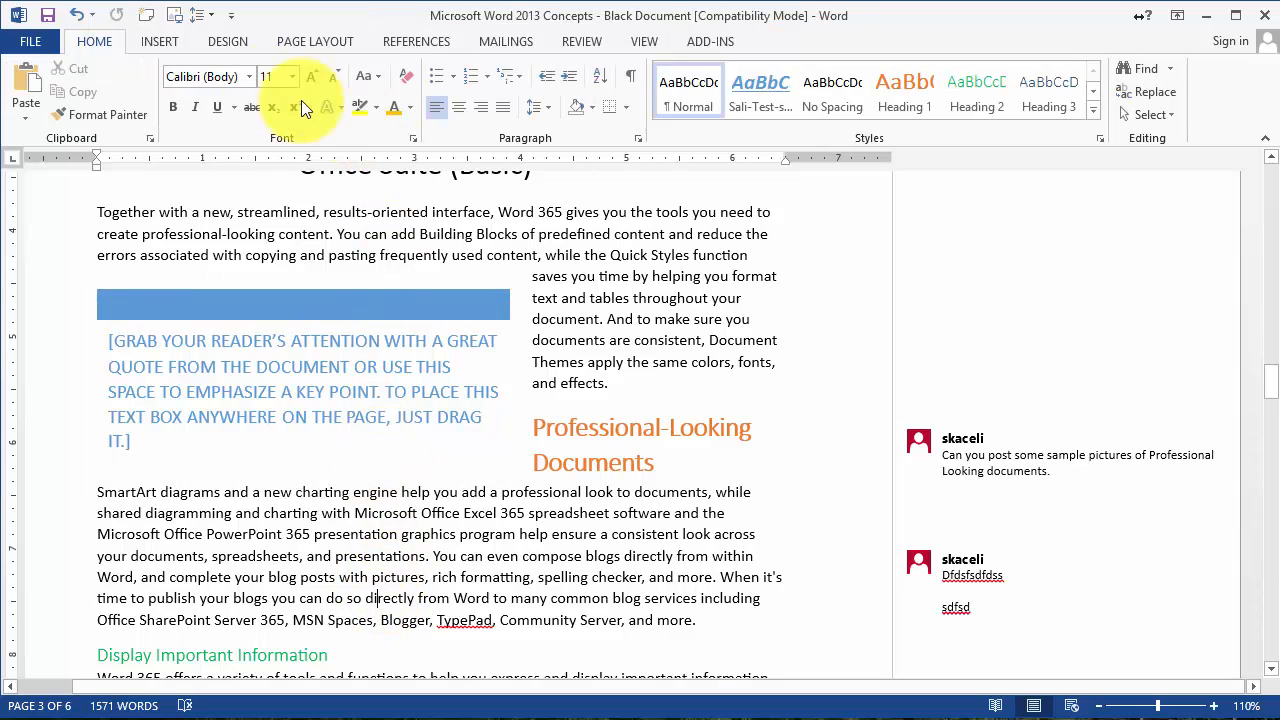
left_click(160, 40)
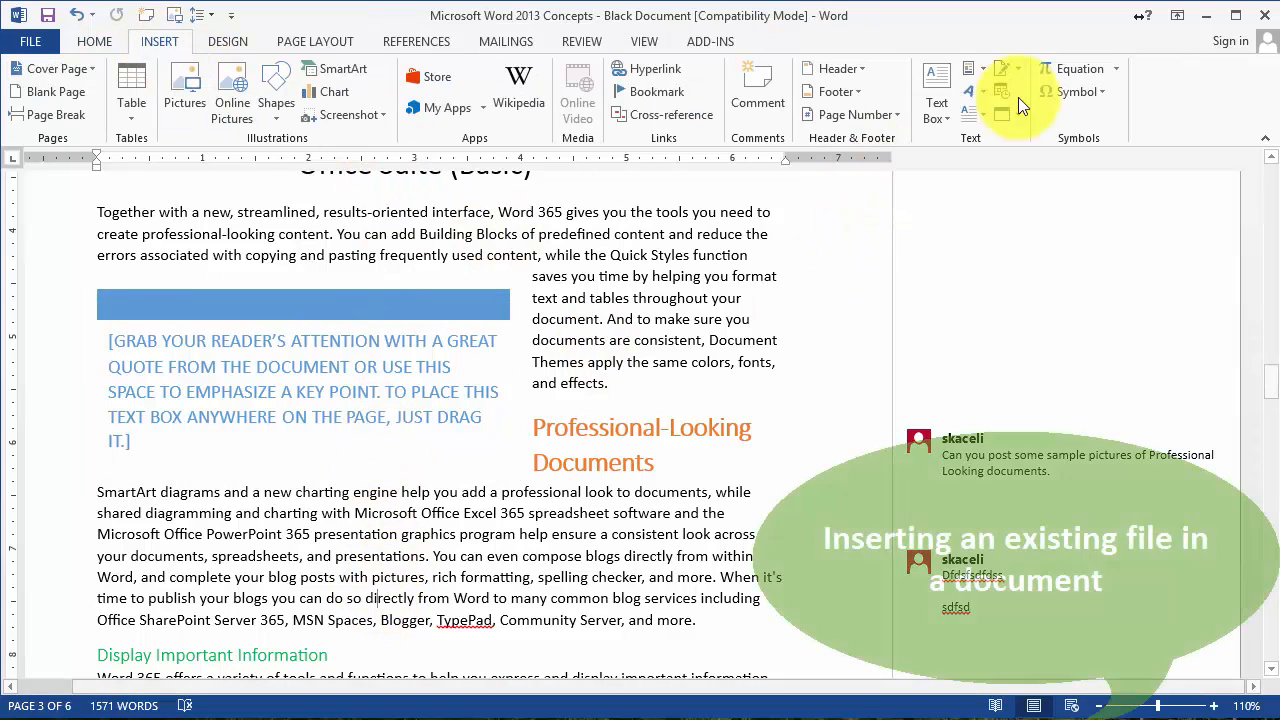
left_click(1016, 112)
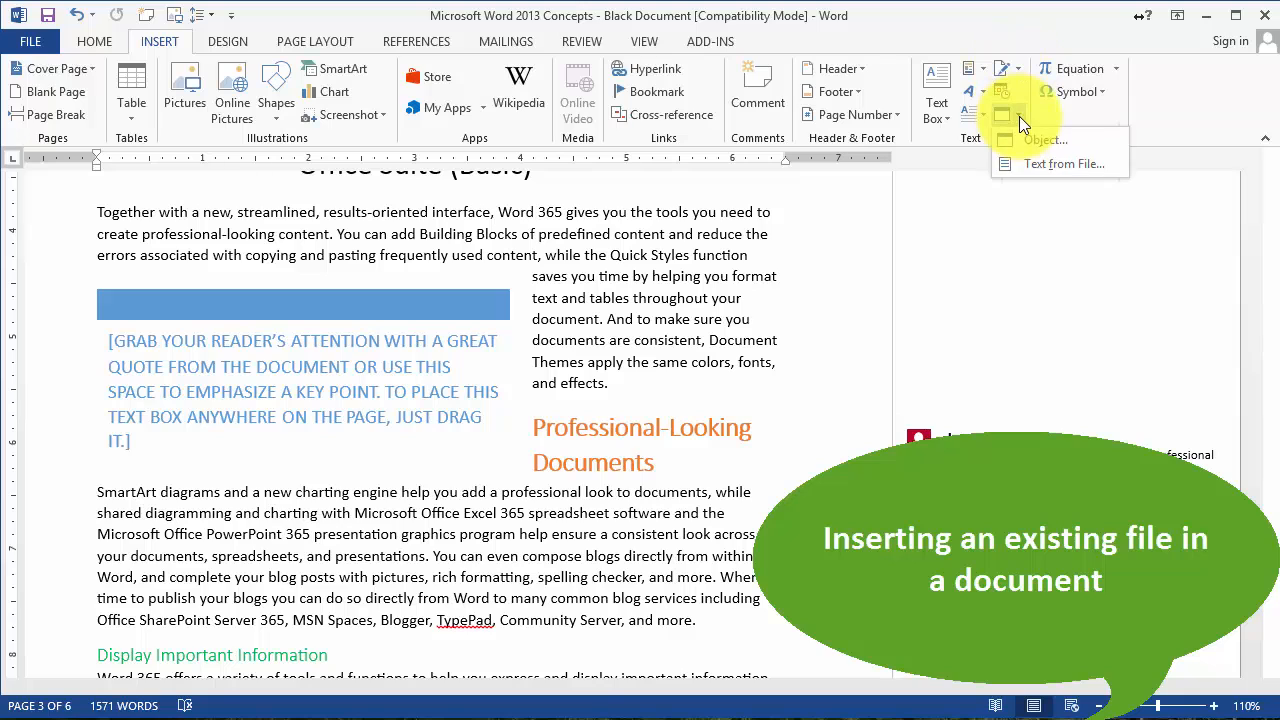
mouse_move(1040, 164)
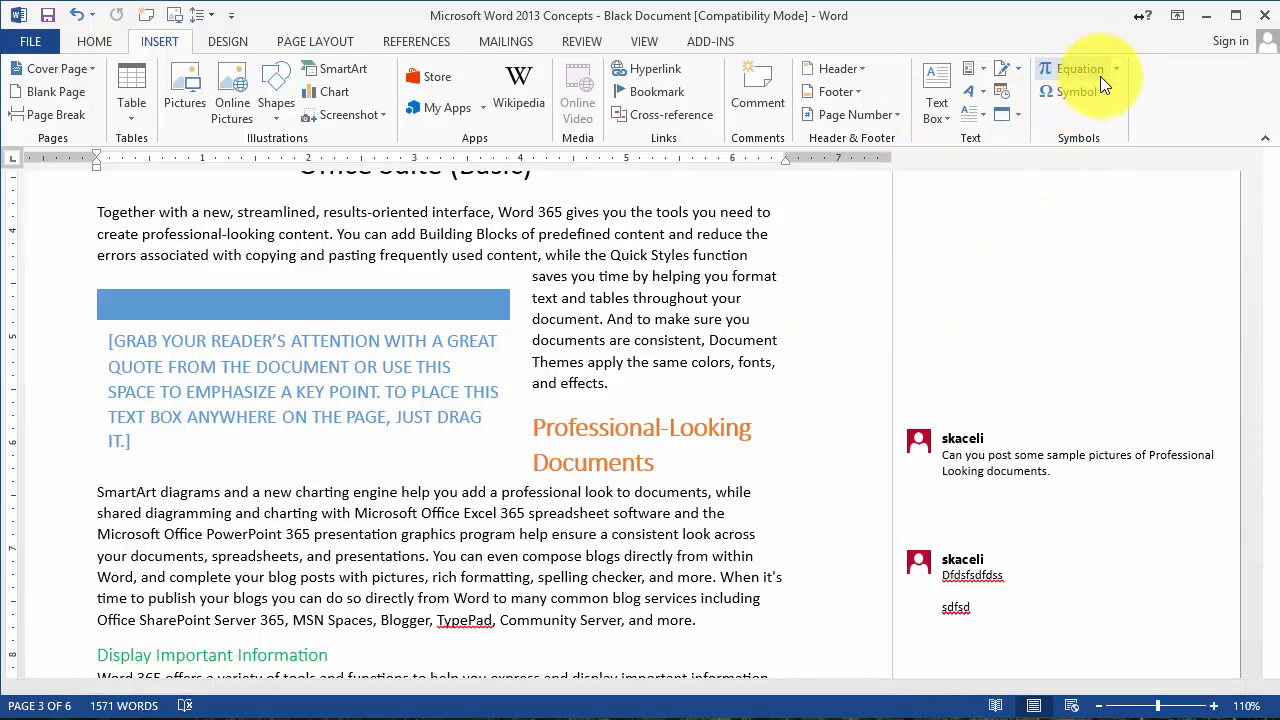
left_click(1080, 68)
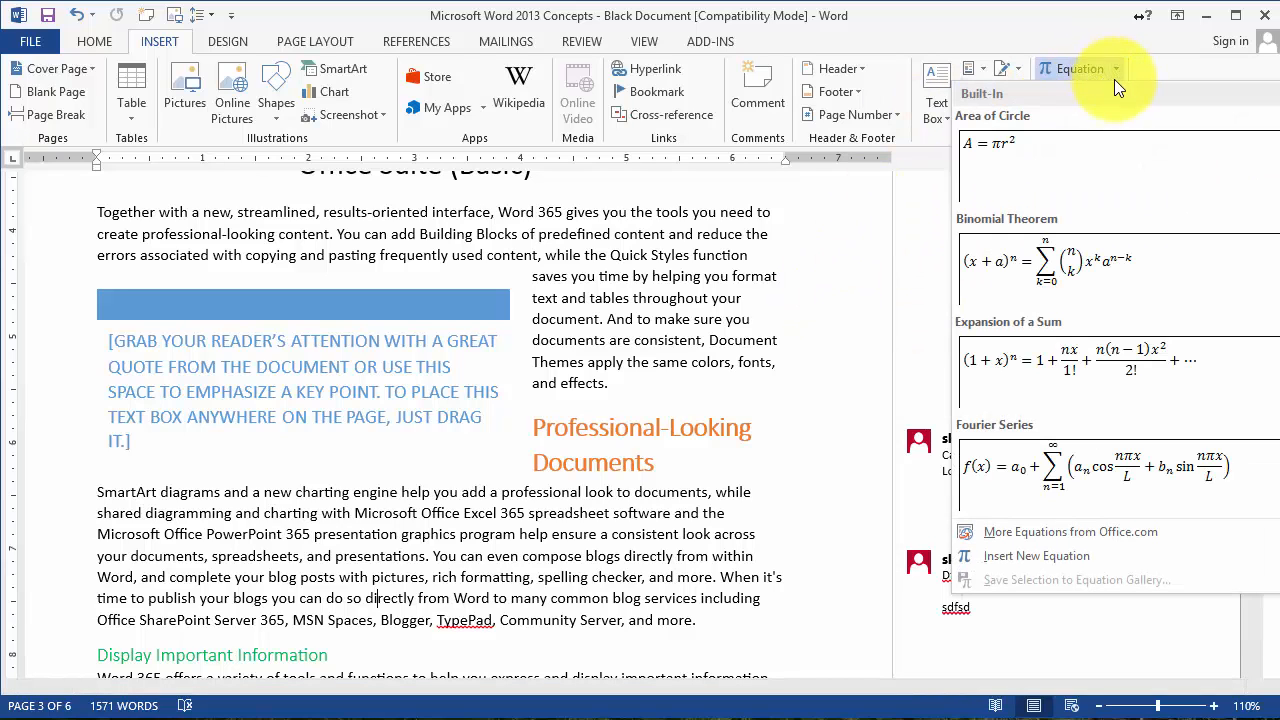
mouse_move(1050, 360)
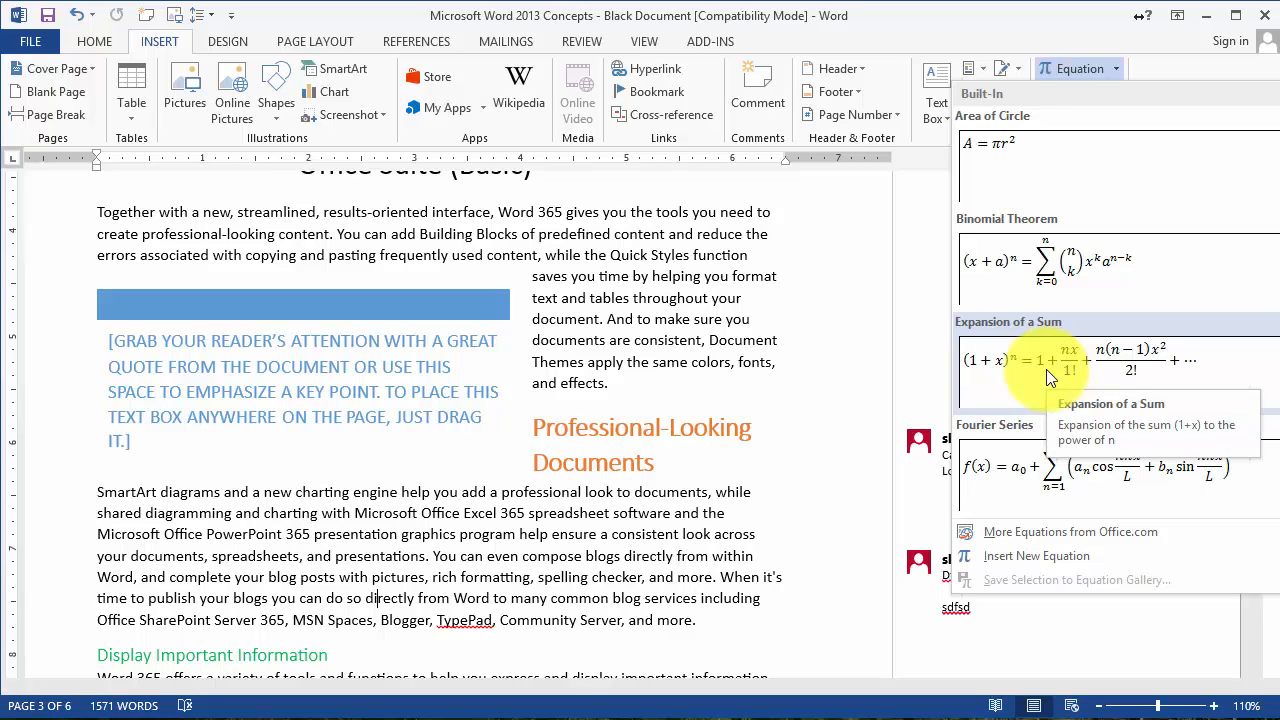
mouse_move(1020, 230)
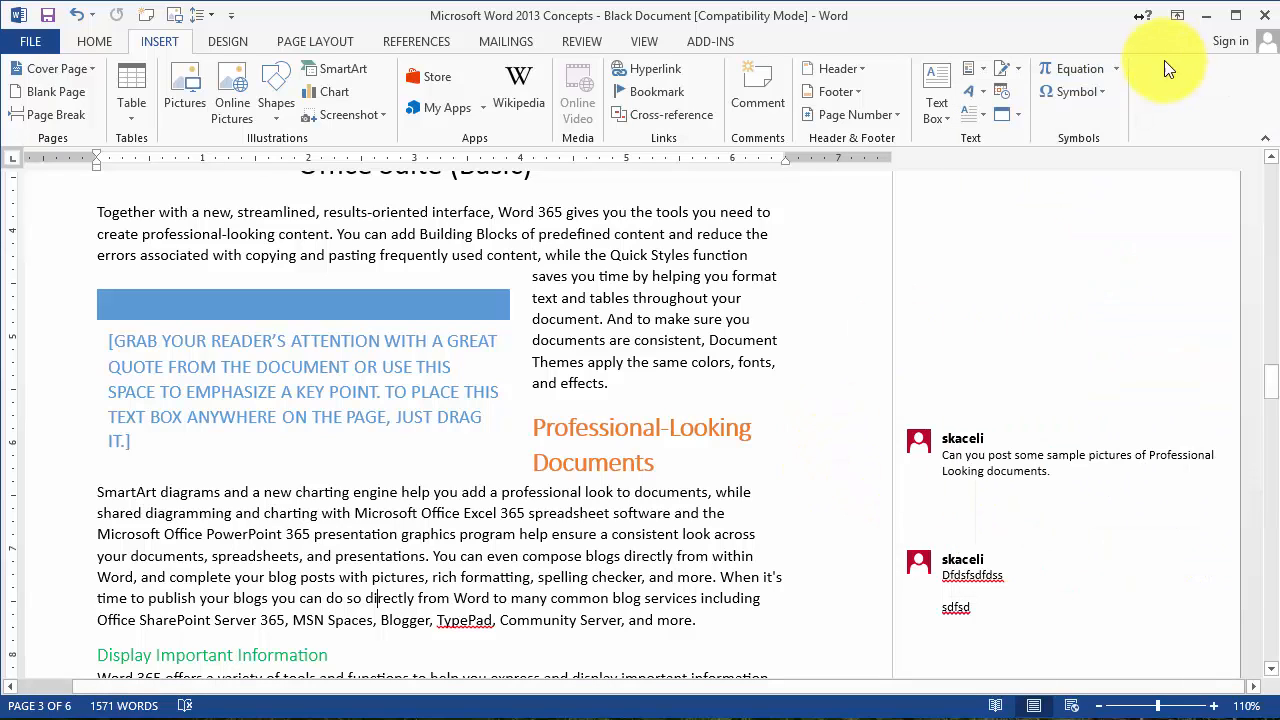
Show the dropdown of common symbols from Insert > Symbol, closing and reopening it once.
left_click(1072, 92)
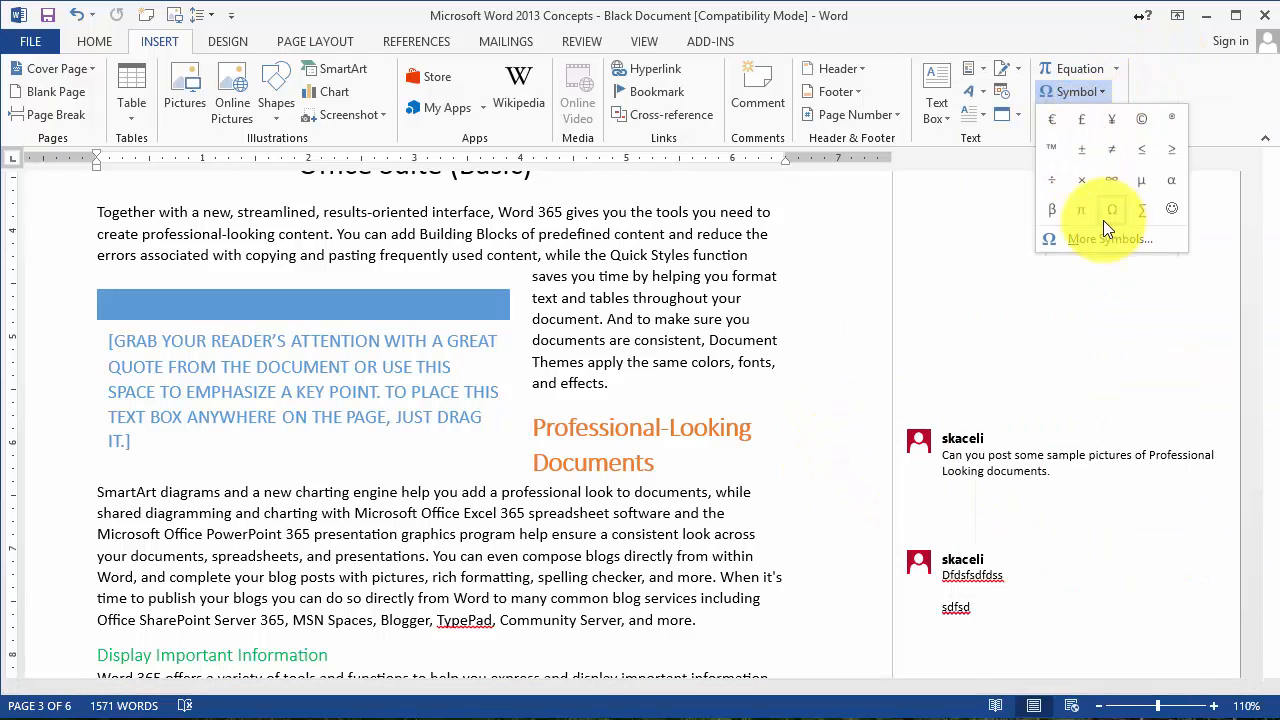
left_click(624, 532)
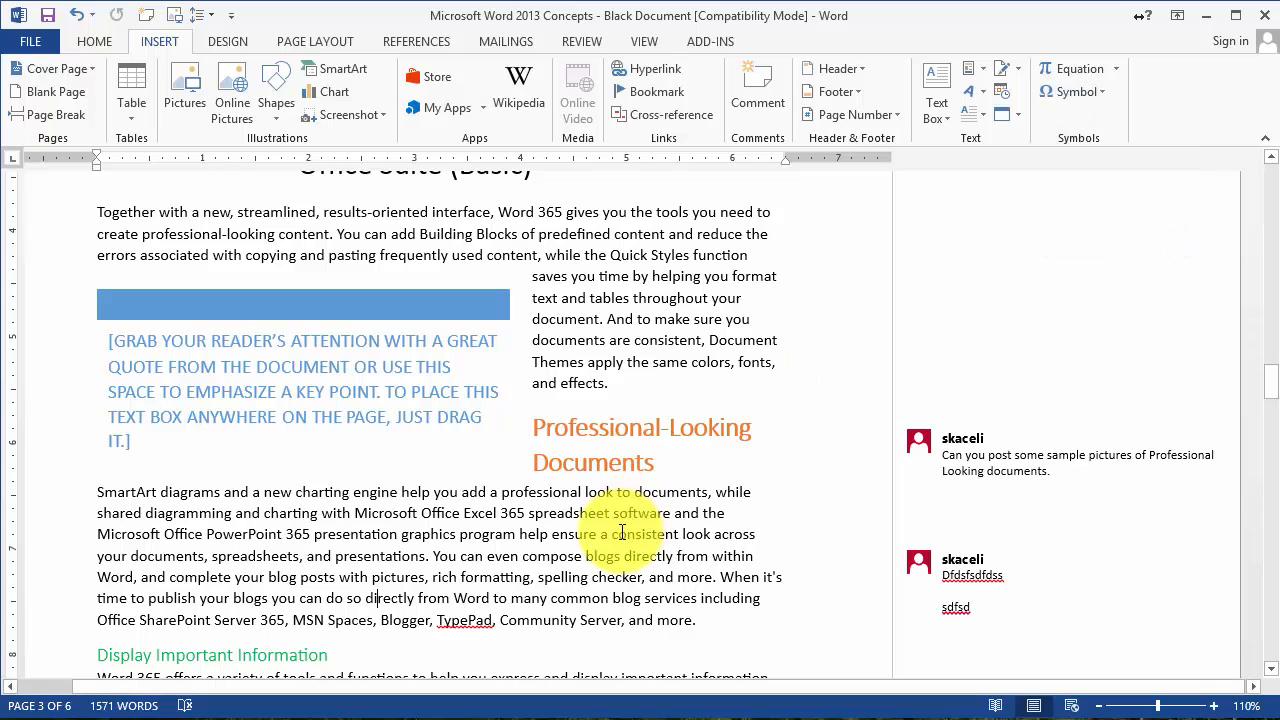
left_click(1072, 92)
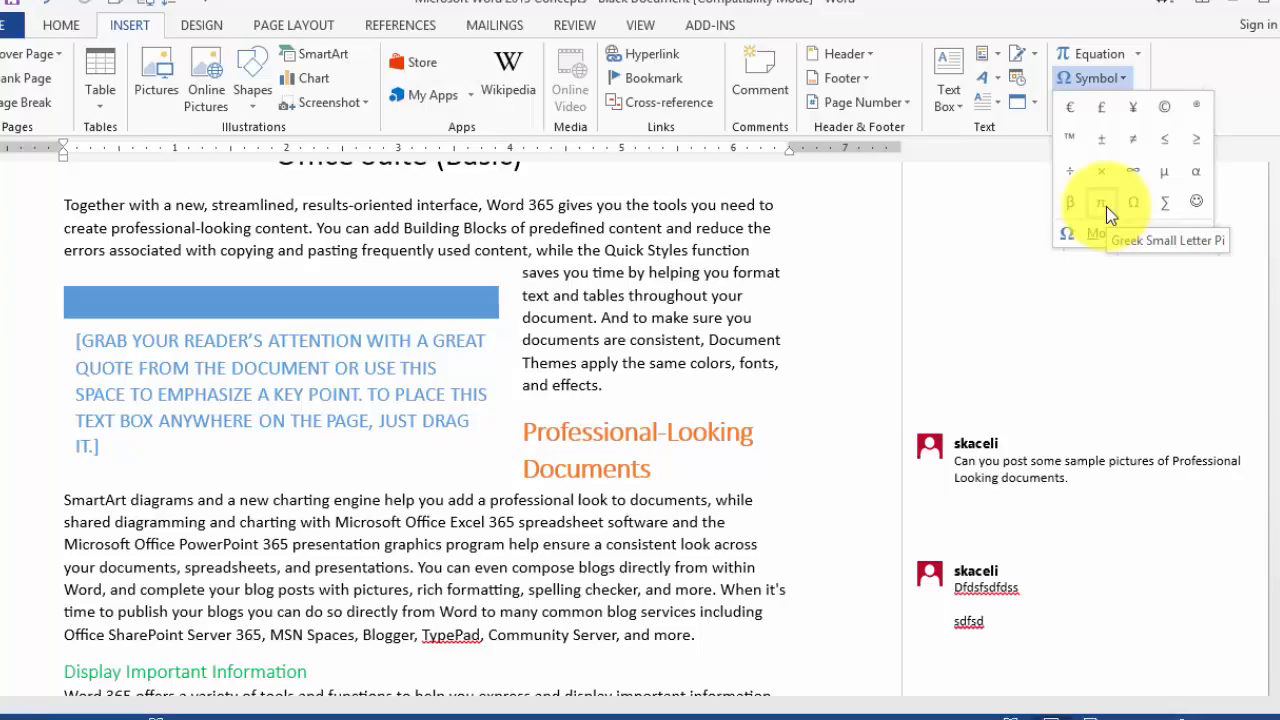
Open the full Symbol dialog via More Symbols with N-Ary Summation selected.
left_click(1096, 232)
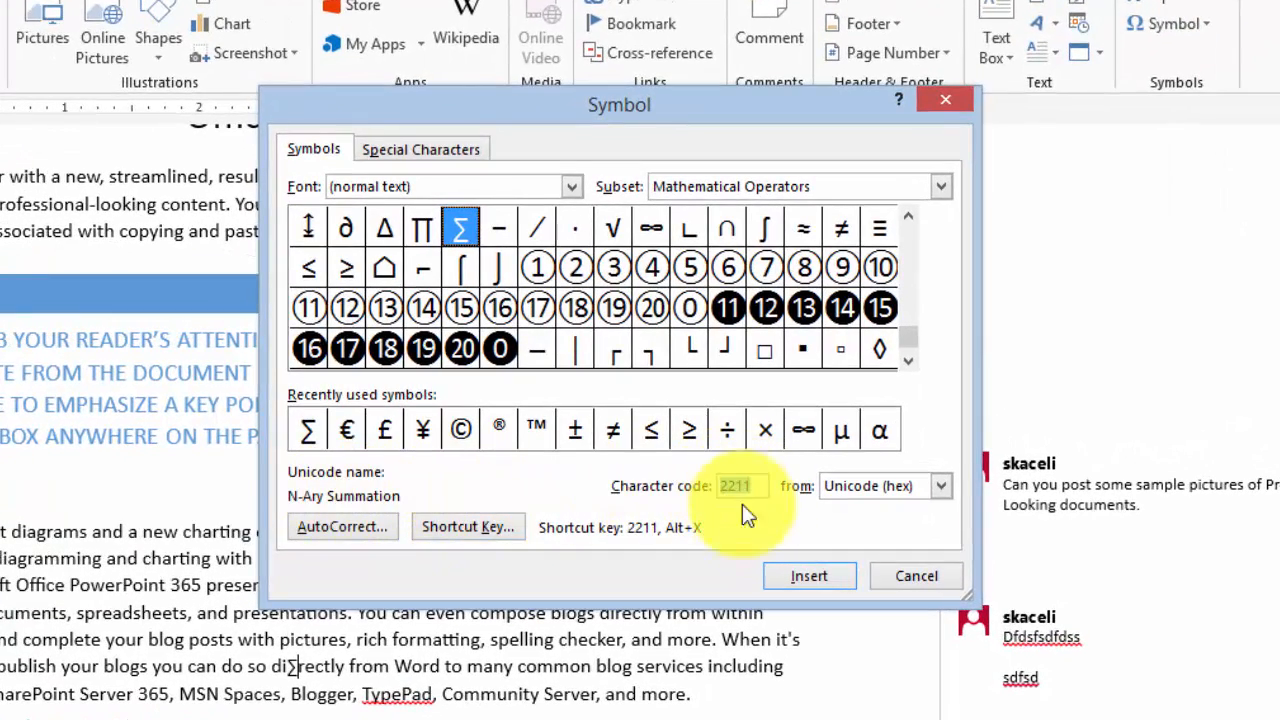
mouse_move(750, 530)
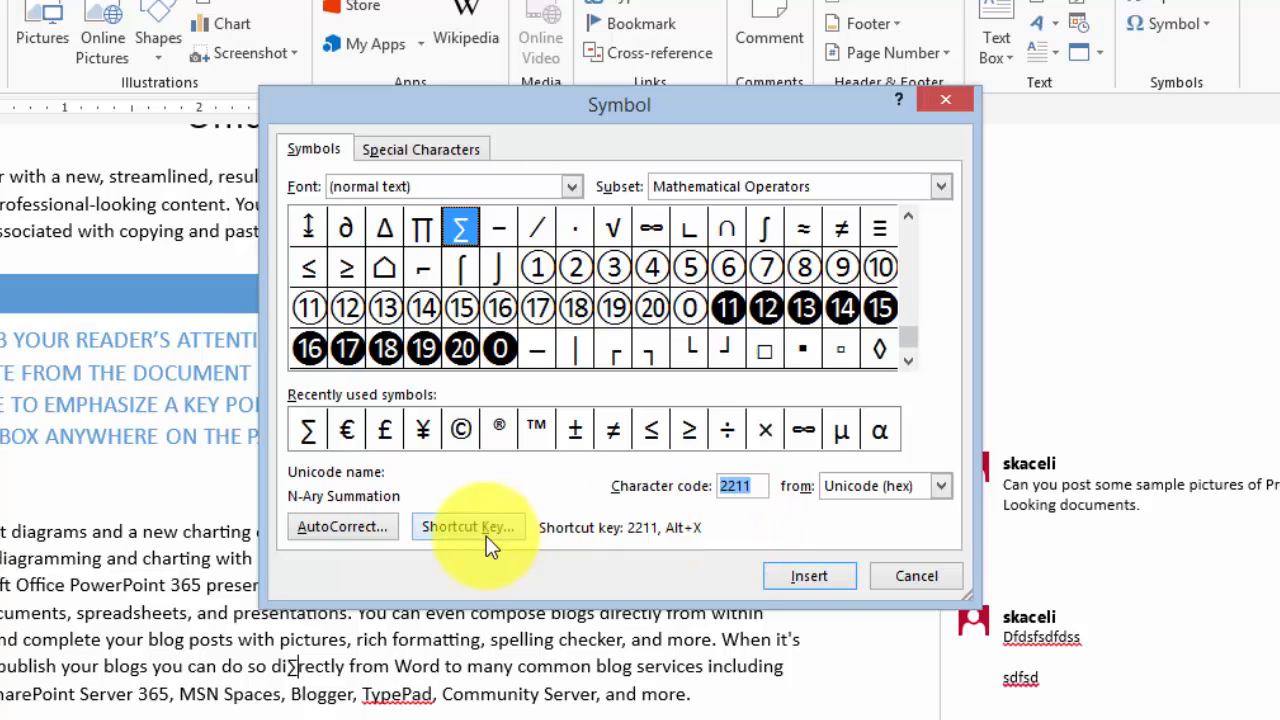
Enter Ctrl+1,2 as the new shortcut key for the summation symbol.
left_click(468, 528)
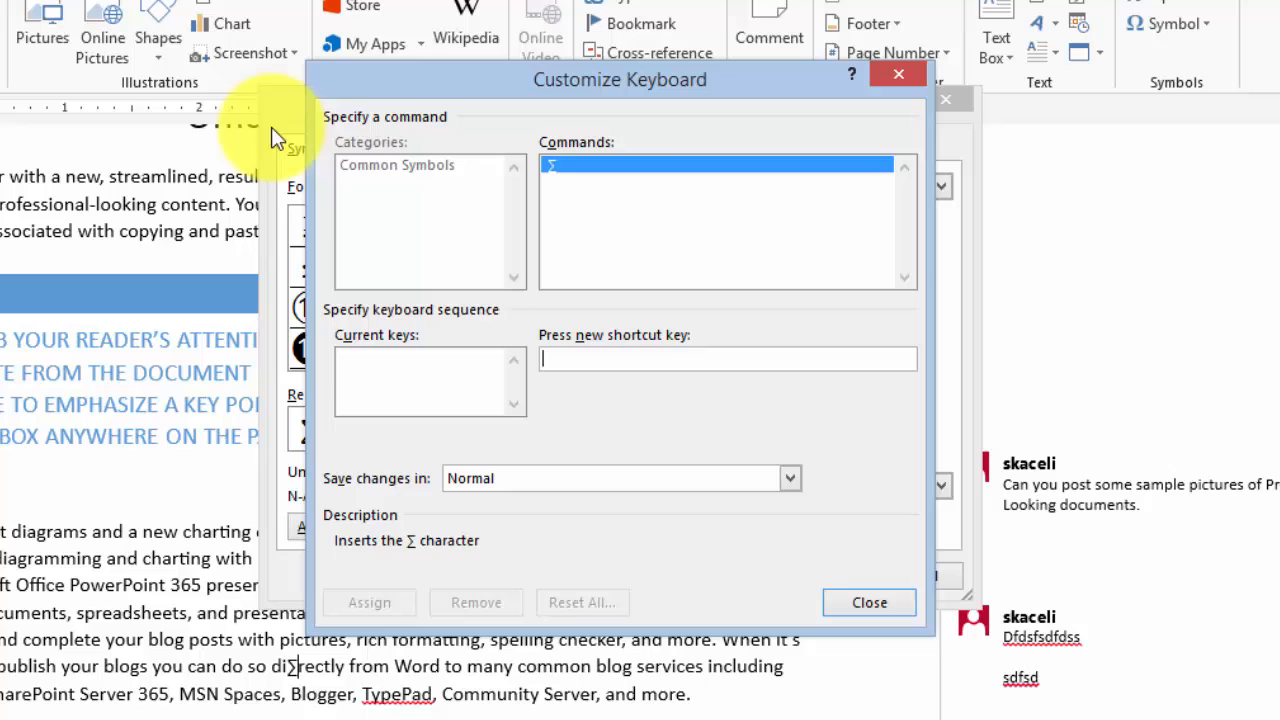
type("Ctrl+1,2")
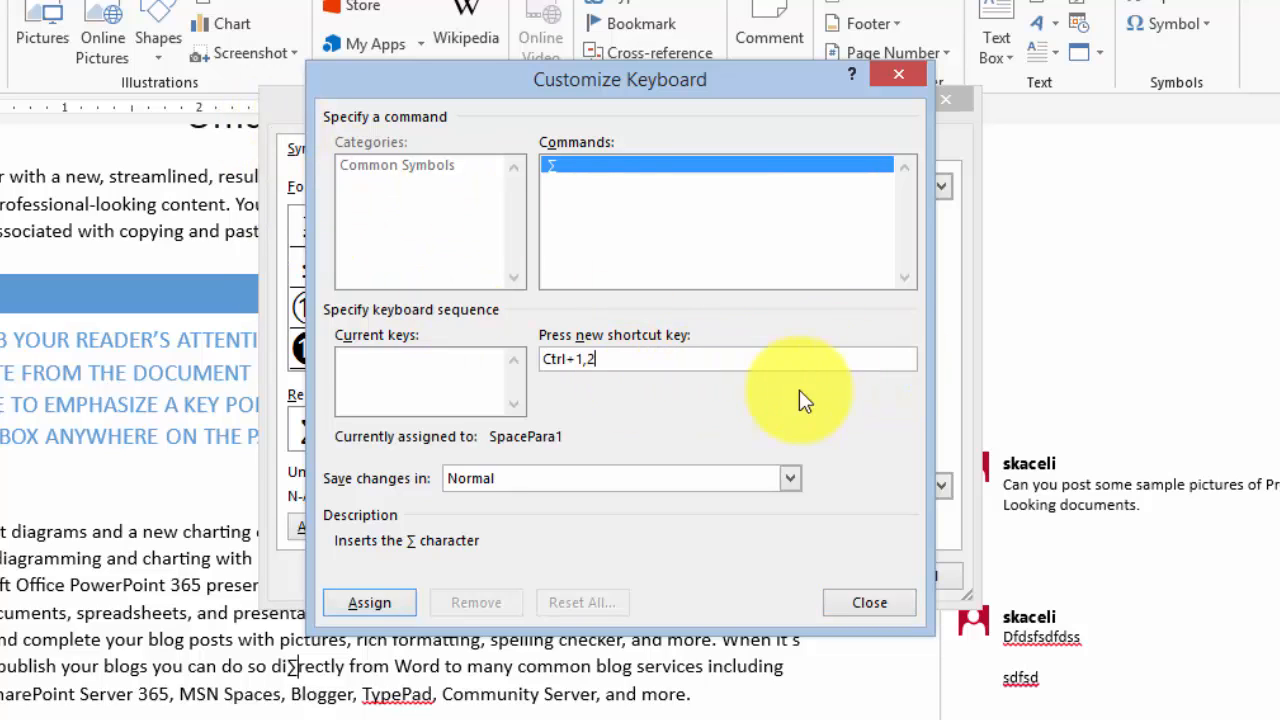
mouse_move(868, 602)
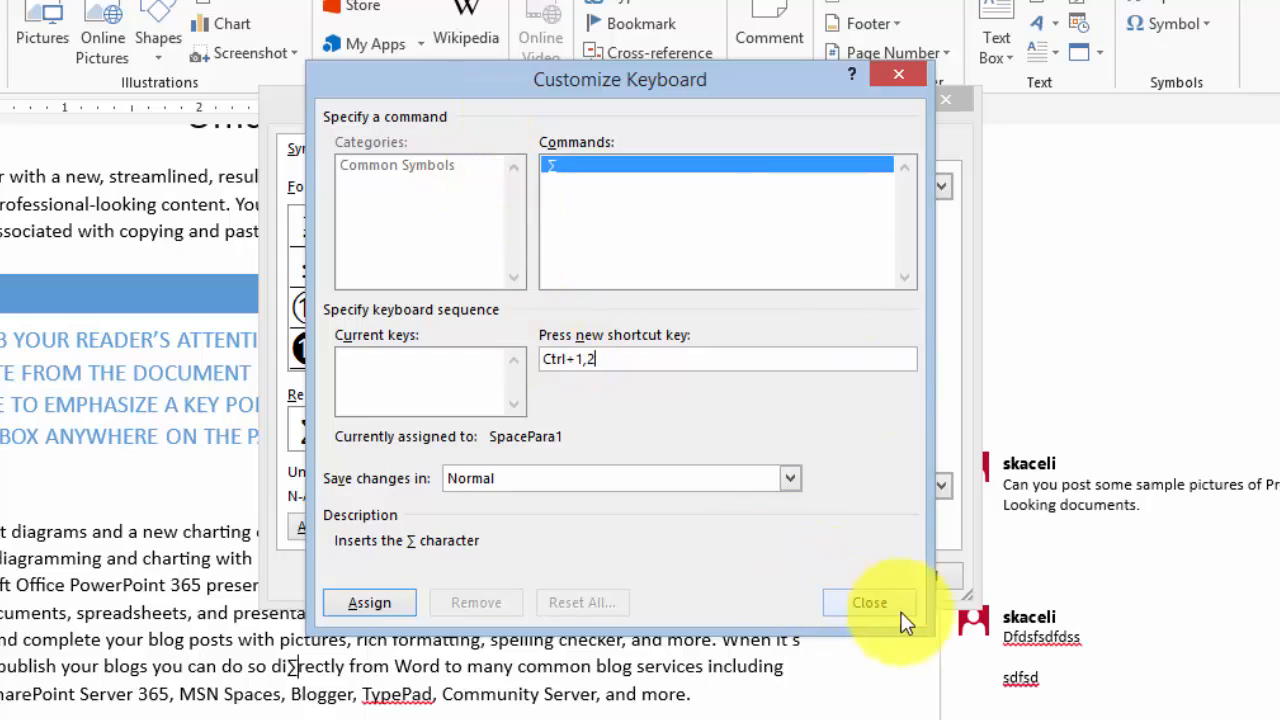
Close the Customize Keyboard and Symbol dialogs and return to editing the document.
left_click(868, 602)
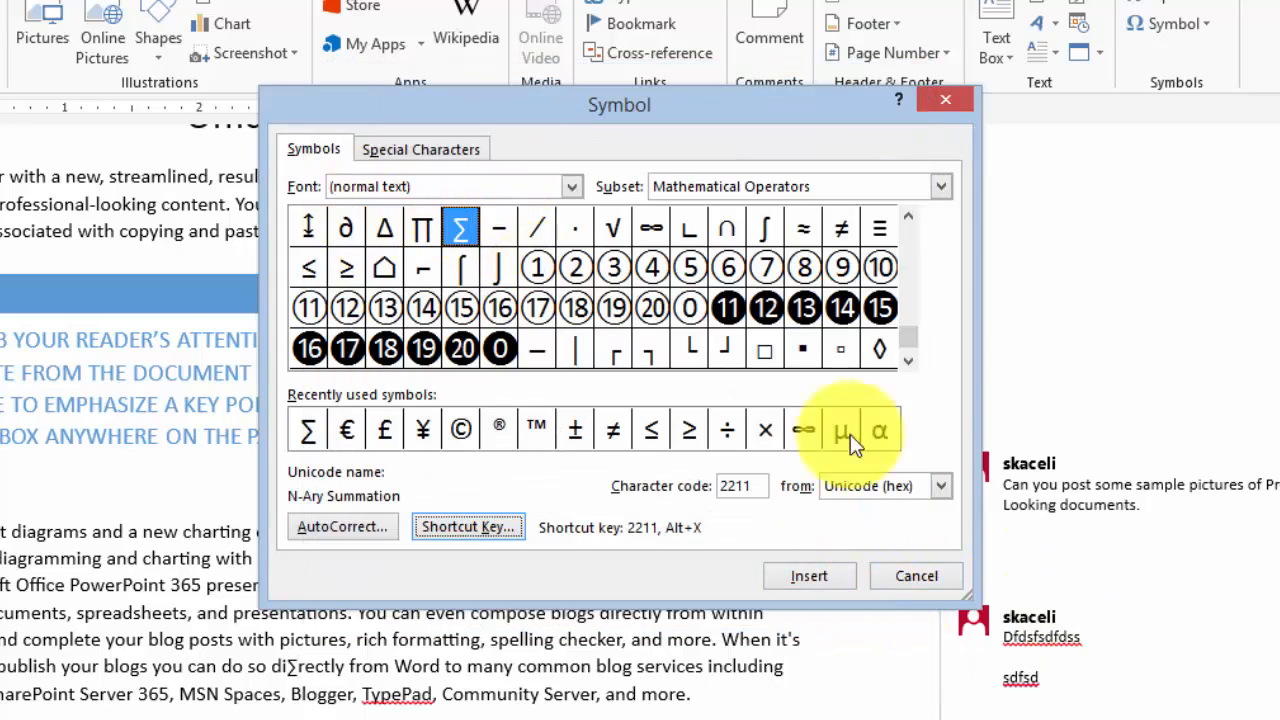
left_click(916, 576)
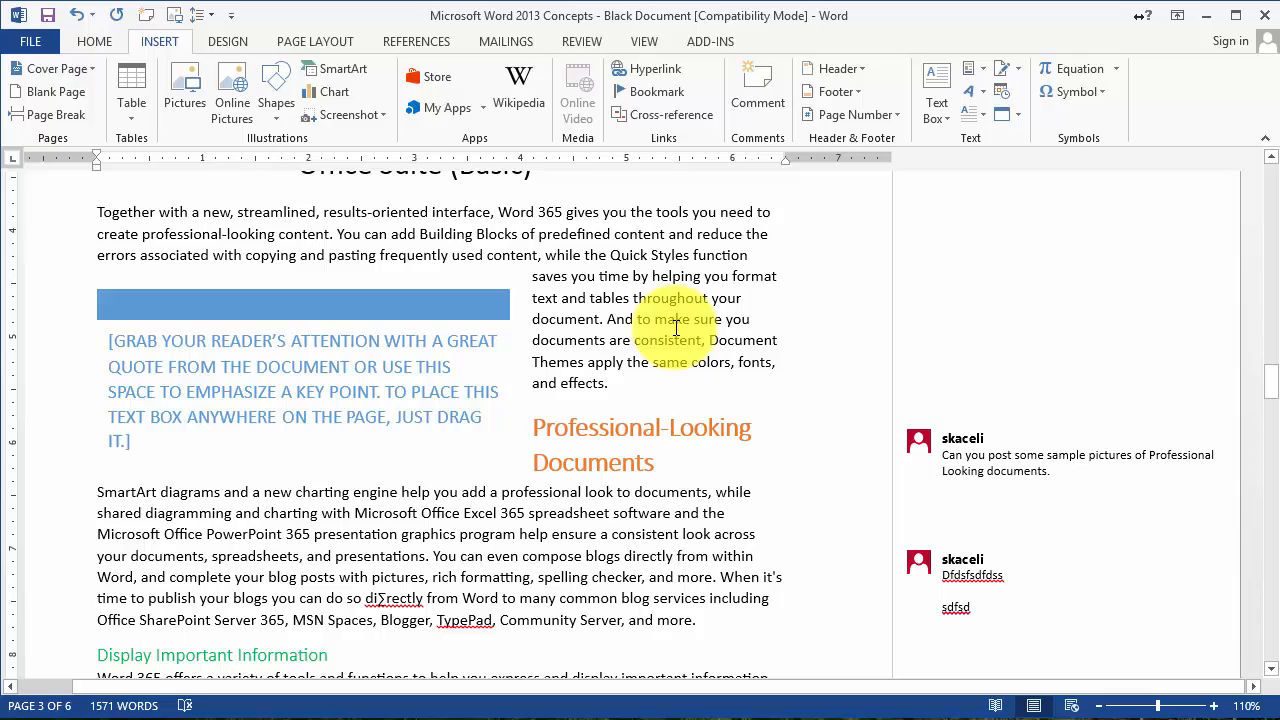
left_click(676, 320)
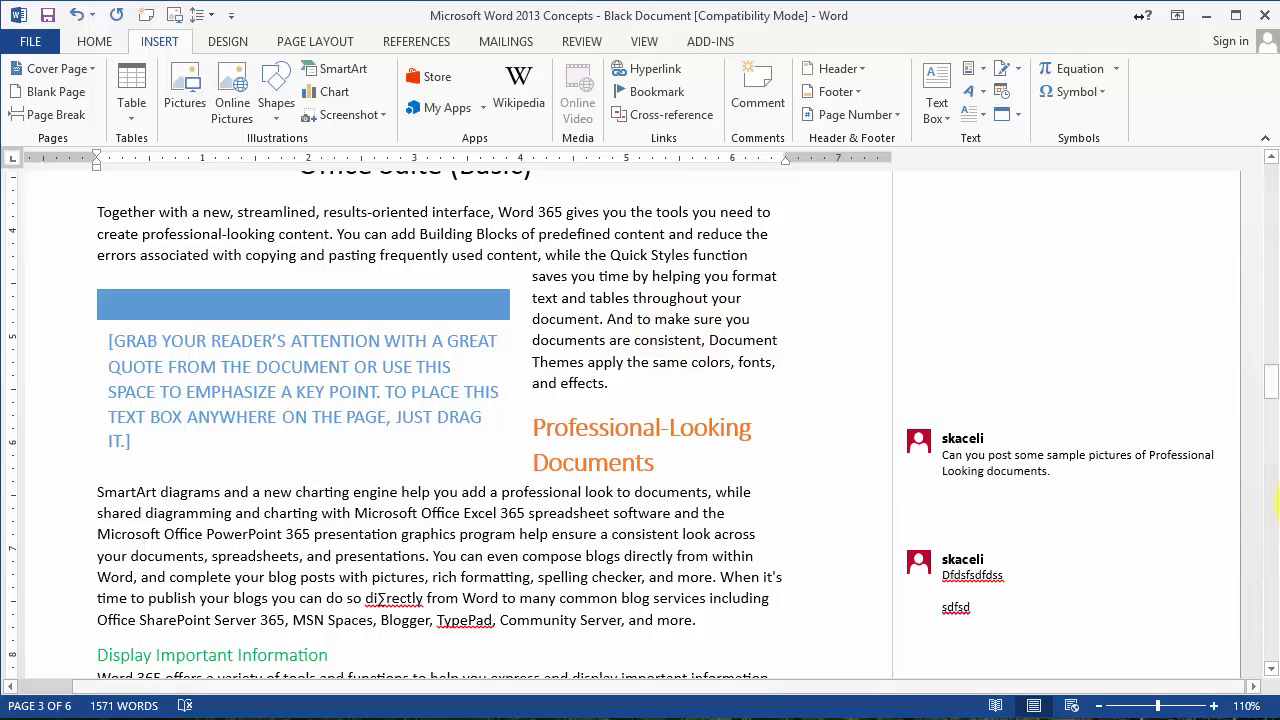